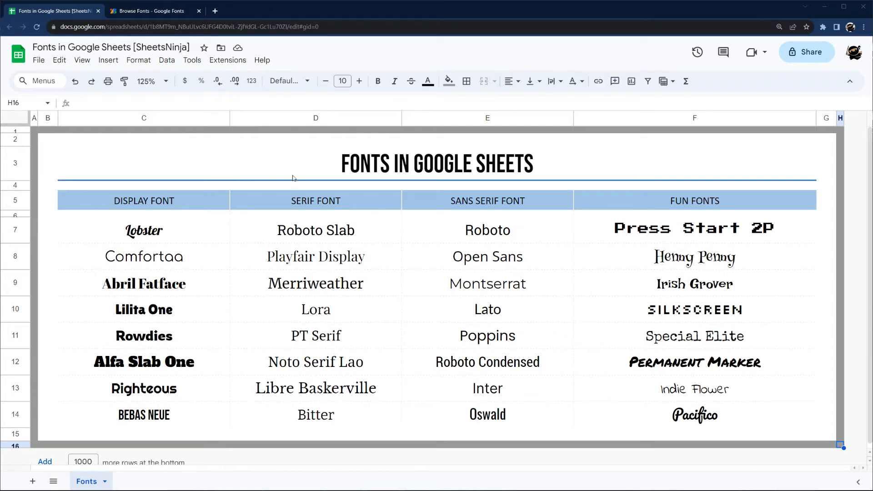
Step: Select the merged title cell and scroll its font list down toward More fonts
click(144, 231)
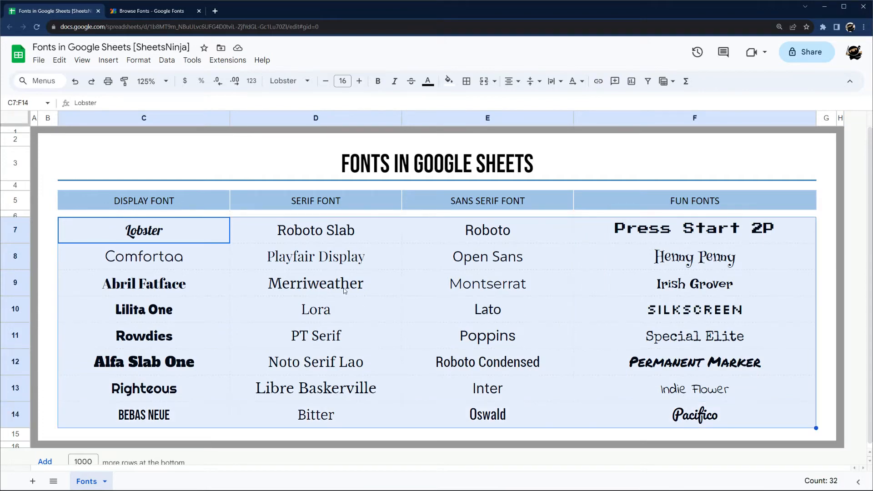
click(437, 163)
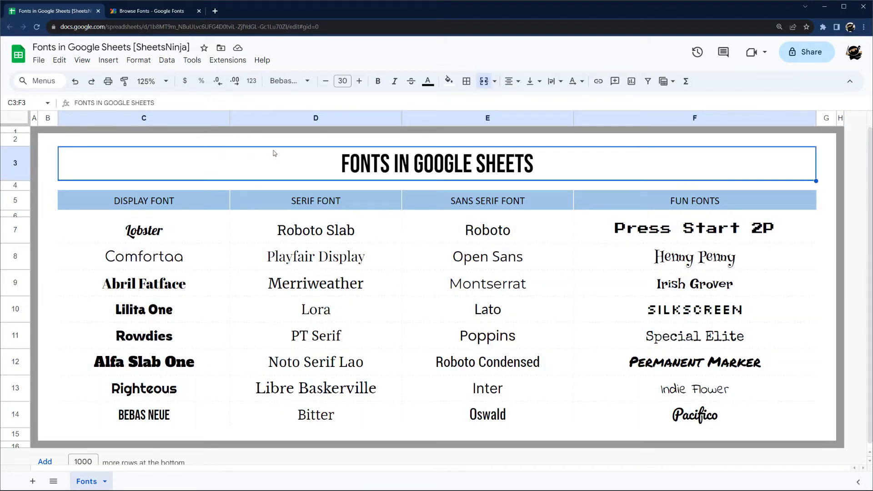
mouse_move(286, 81)
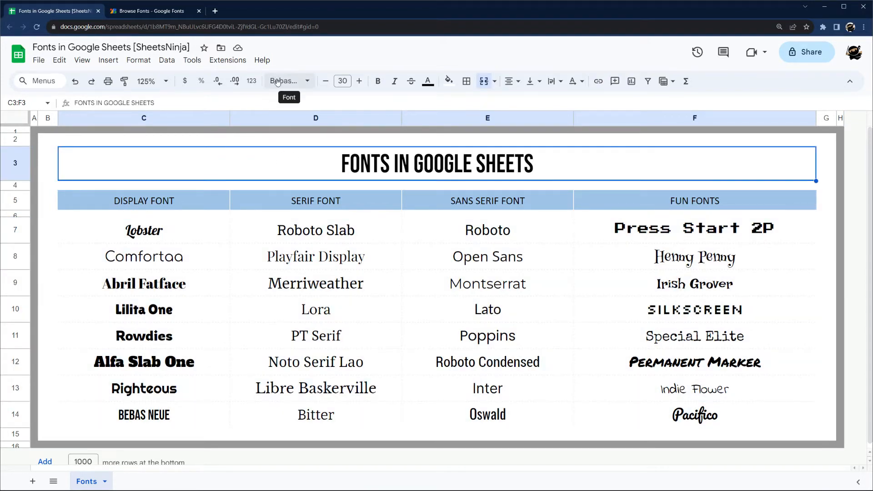
click(285, 81)
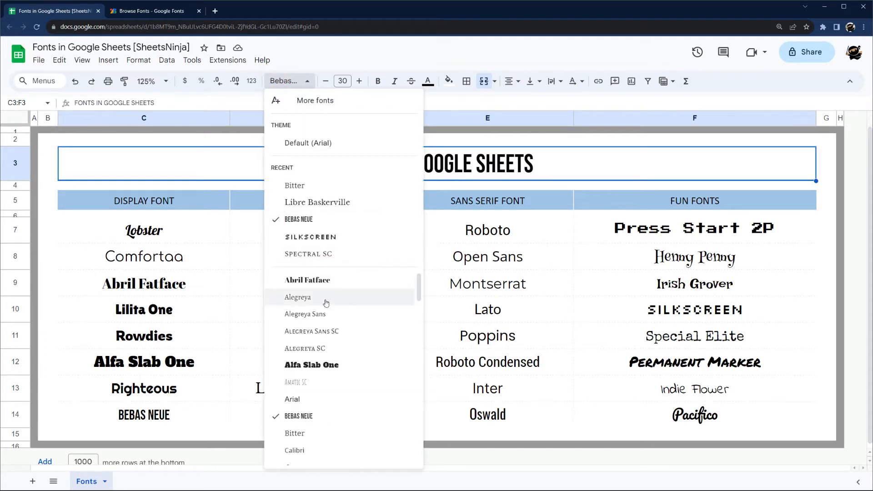
scroll(down, 3)
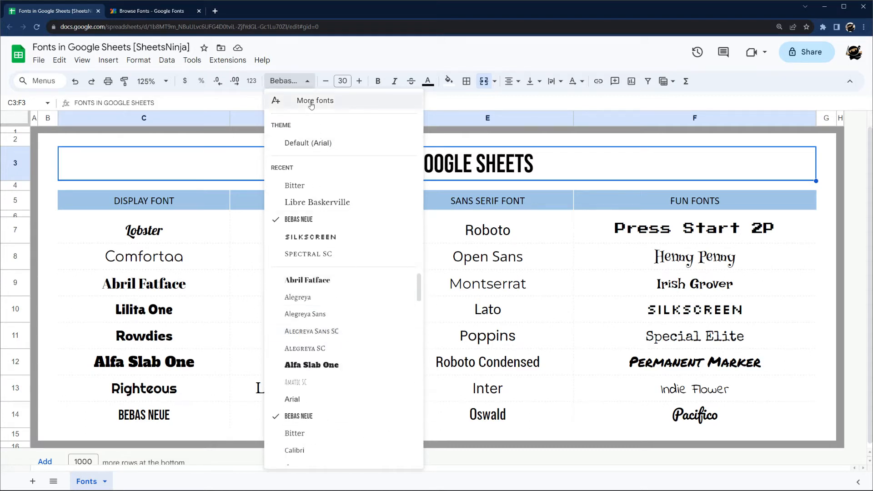
Step: In More fonts, clear the search and add Montserrat and Roboto, confirming with OK
click(314, 100)
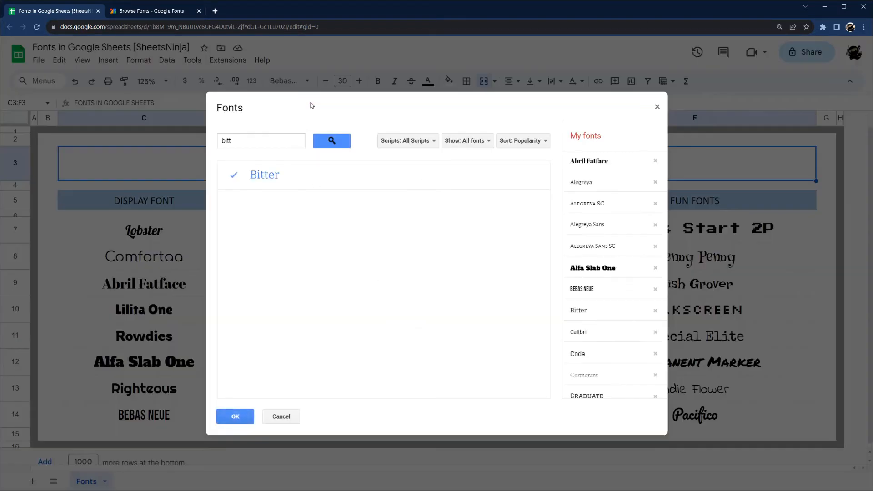
click(261, 140)
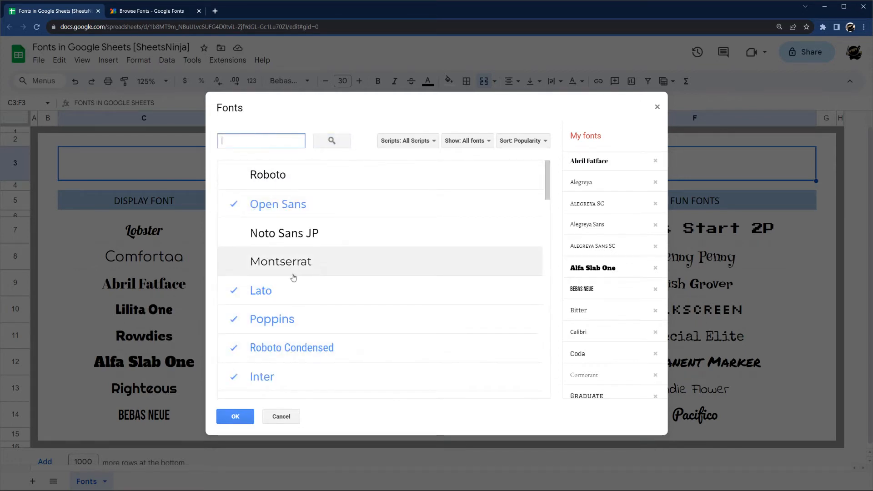
click(281, 261)
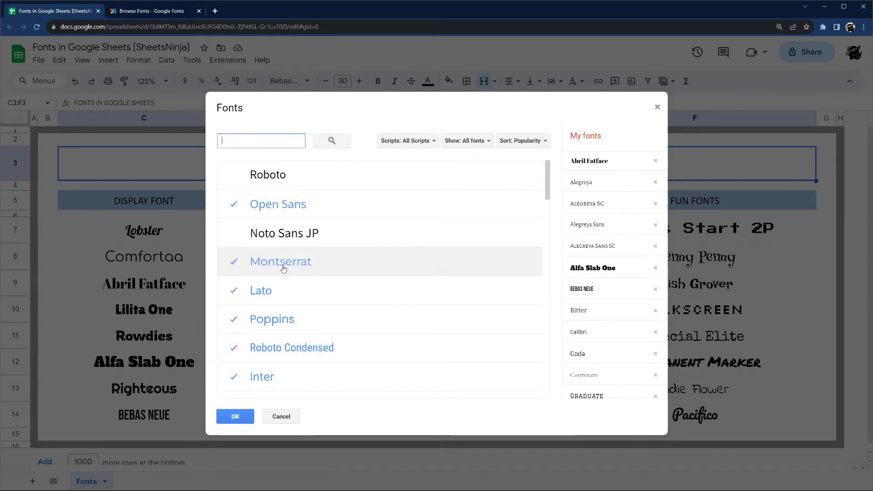
click(267, 175)
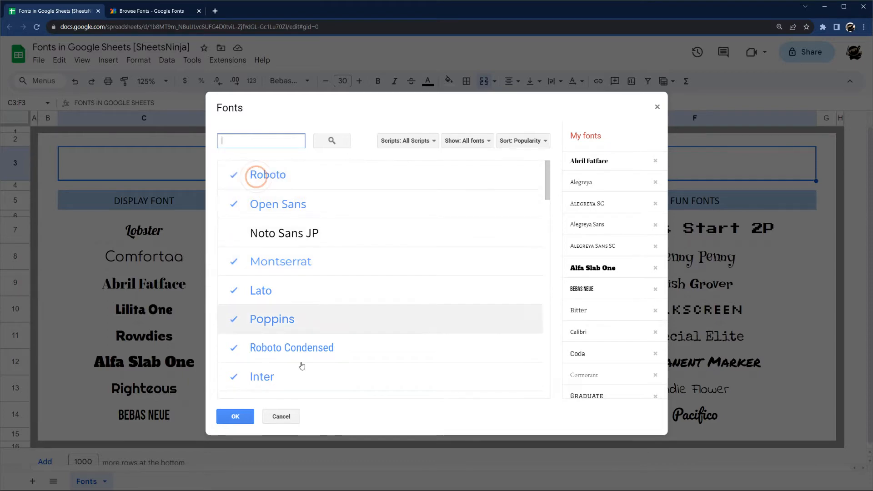
click(235, 417)
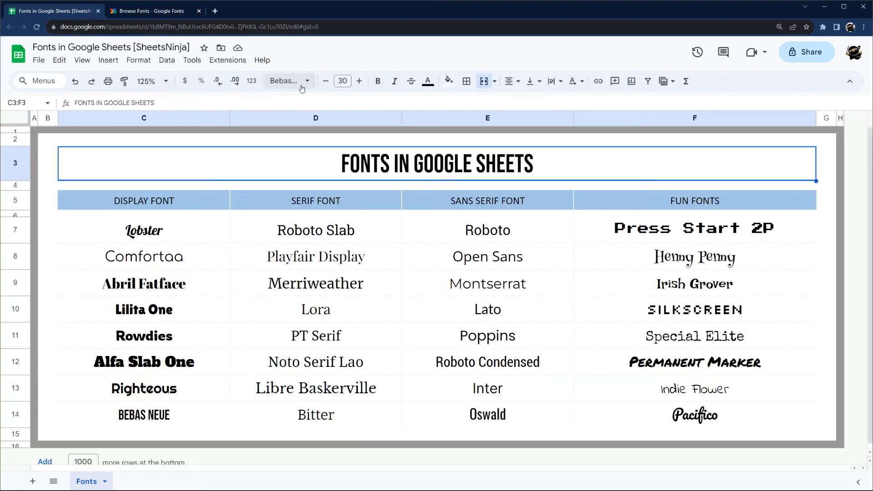
Step: Reopen the font list and return to the More fonts catalogue to filter by script
click(286, 81)
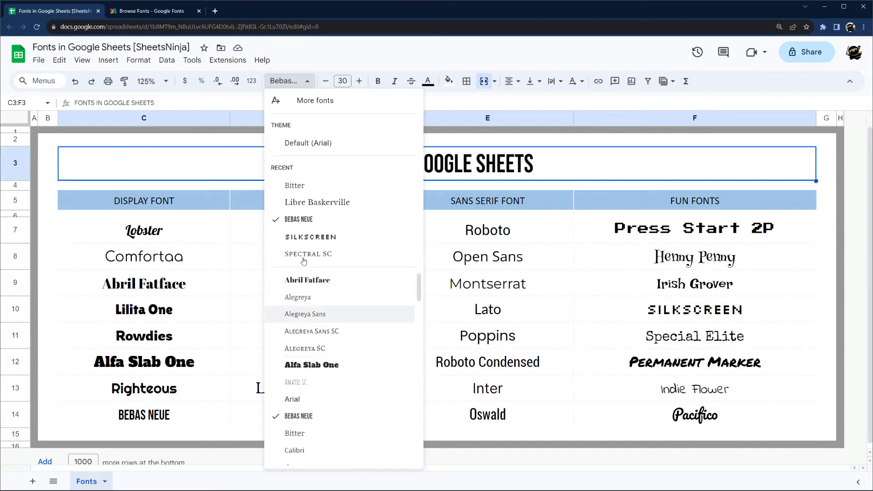
click(233, 155)
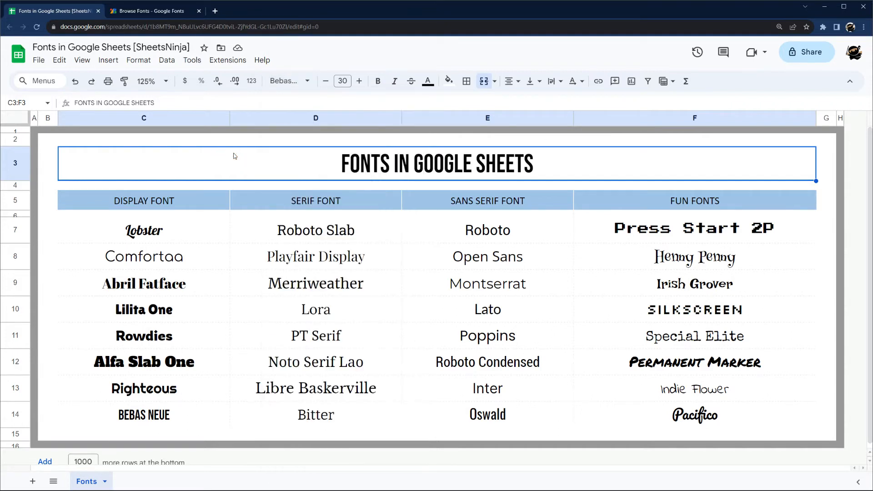
click(286, 81)
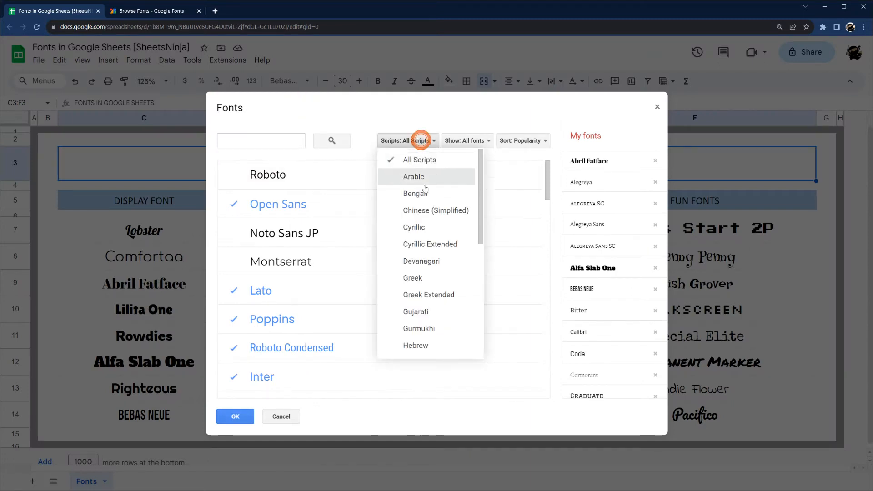
Step: Filter the catalogue to Display fonts, add Comfortaa and confirm with OK
click(467, 140)
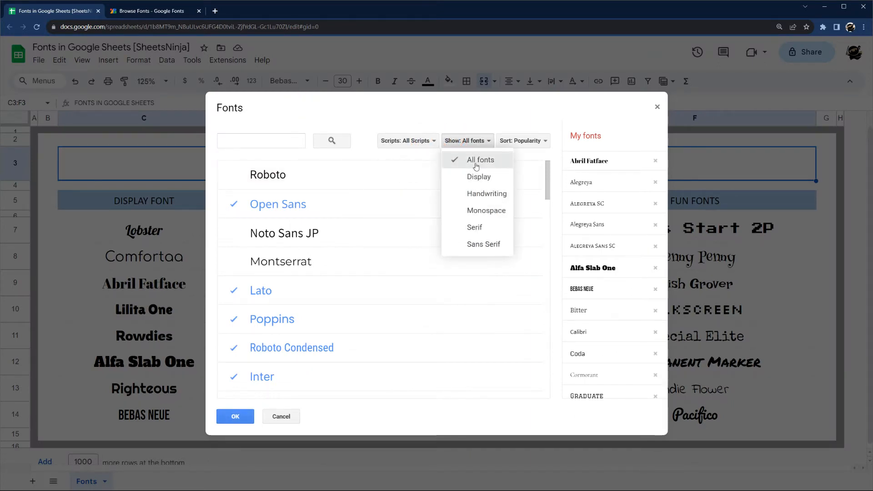
click(478, 176)
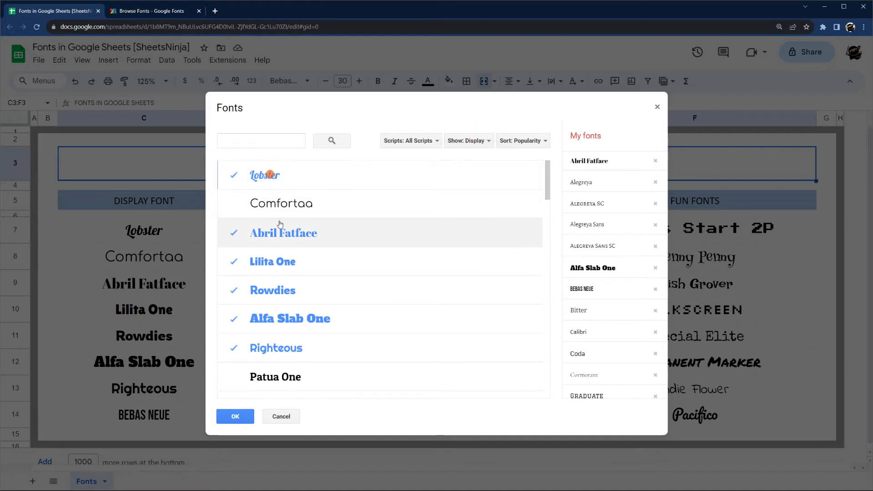
scroll(down, 3)
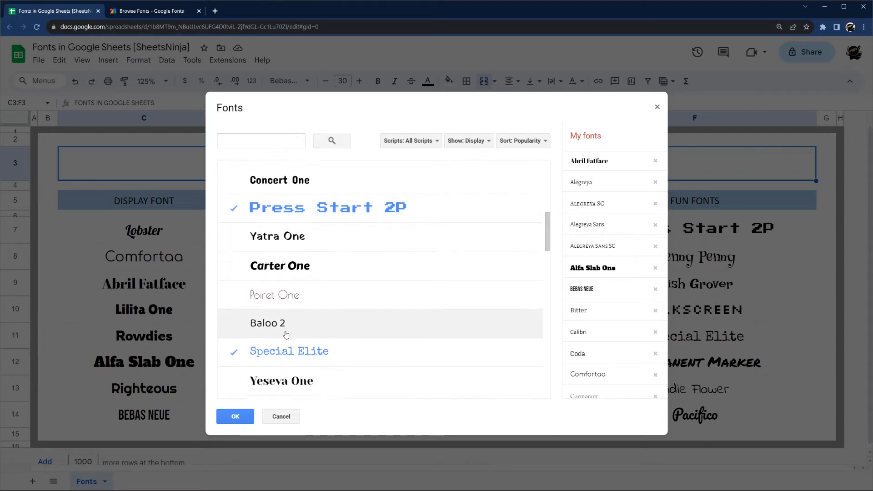
click(235, 415)
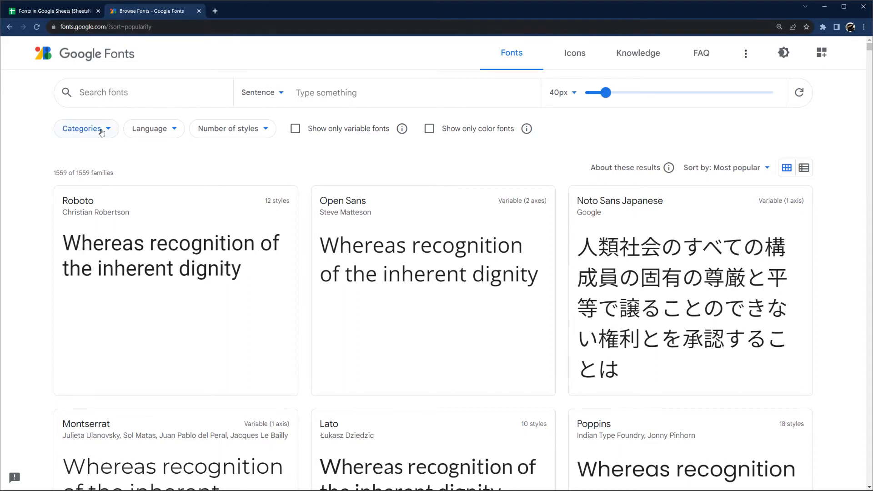
Step: Check the Categories filter on fonts.google.com, then return to the spreadsheet tab
click(86, 128)
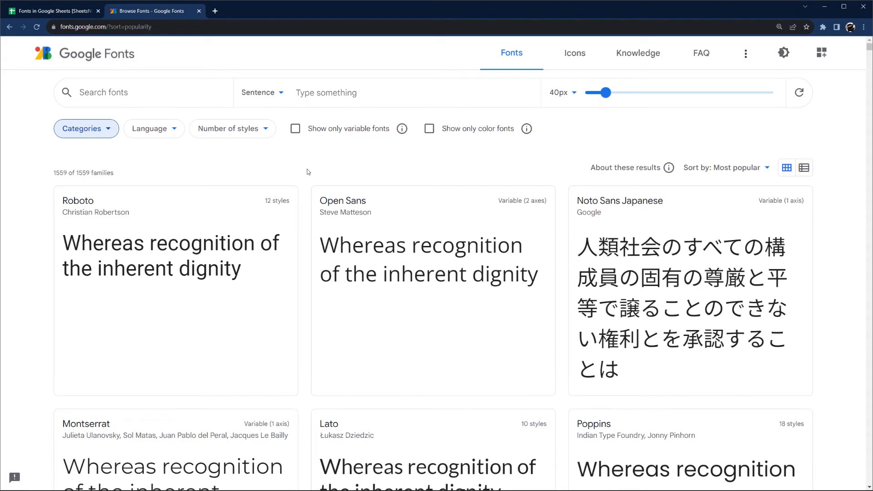
click(53, 11)
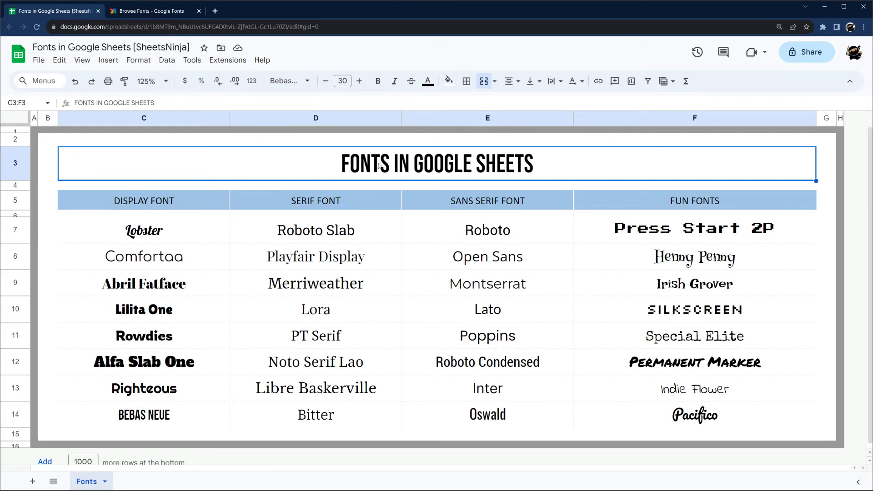
Step: Set the title in Alfa Slab One, then Comic Sans MS, then Bitter
click(286, 81)
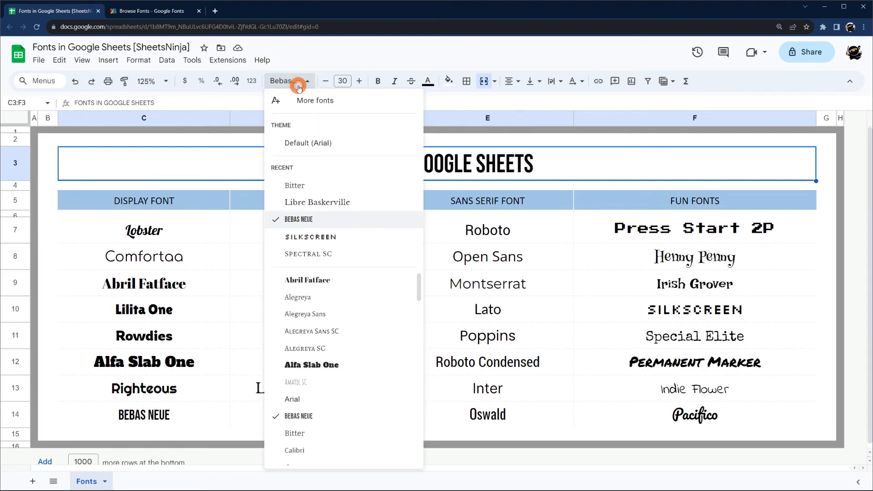
click(310, 237)
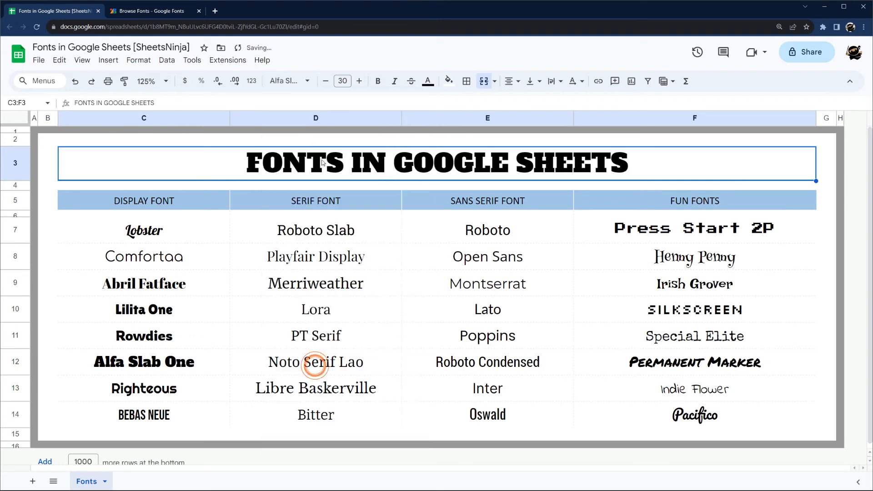
click(287, 81)
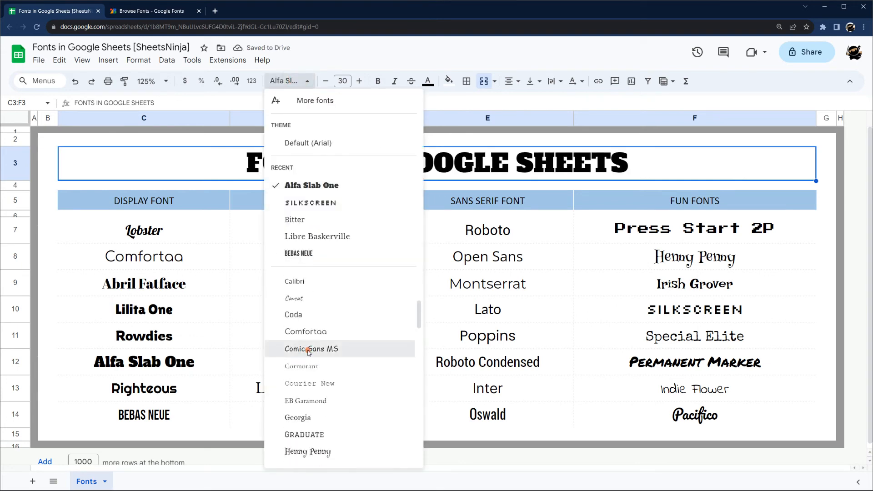
click(311, 348)
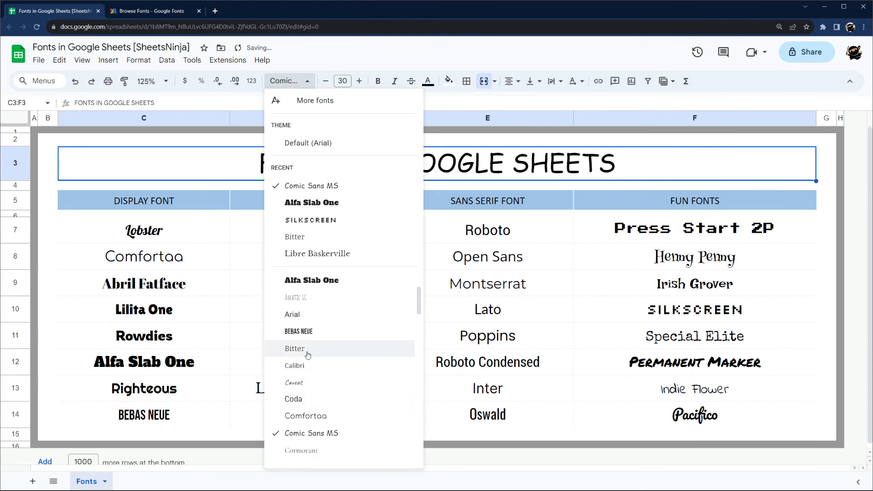
click(295, 348)
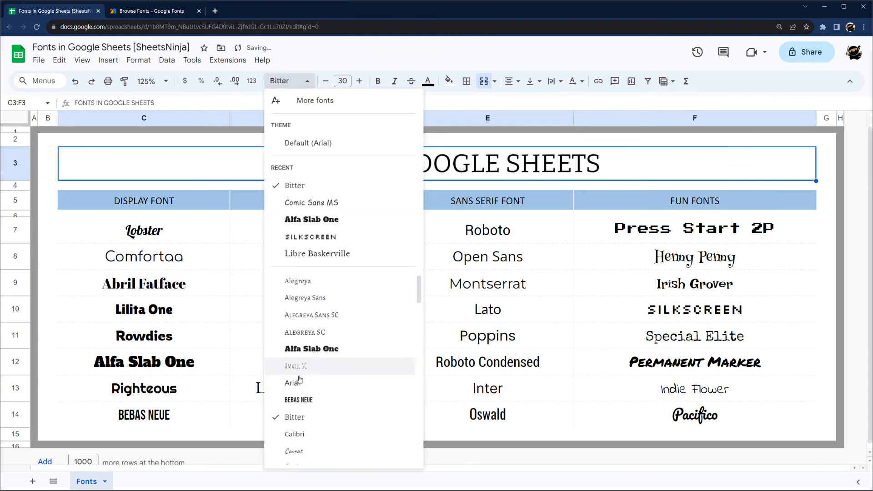